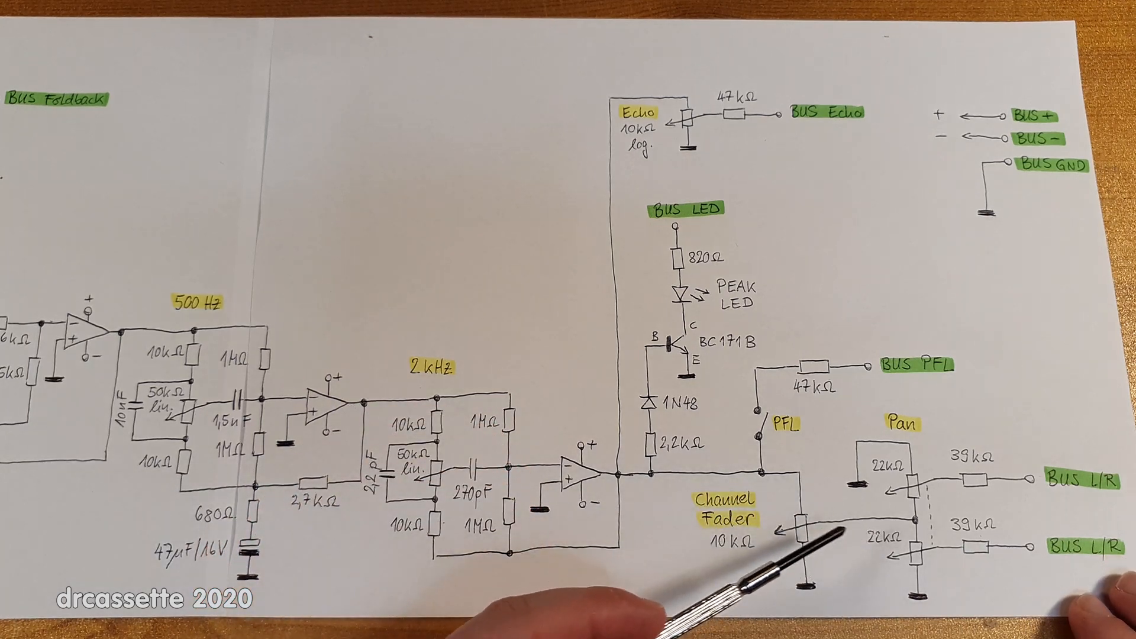
mouse_move(797, 558)
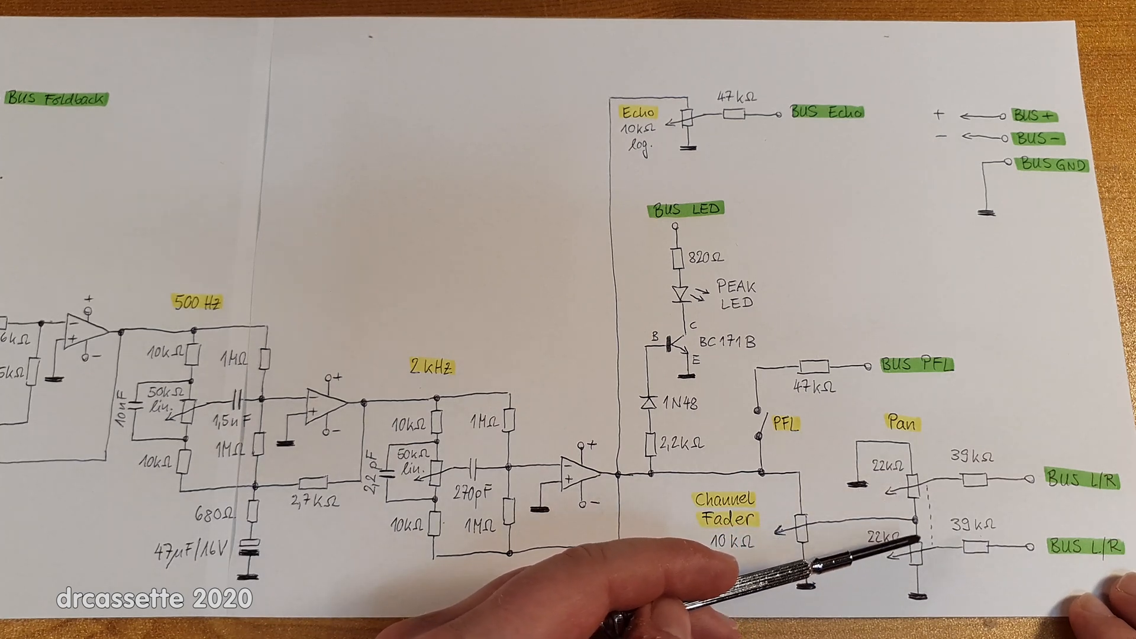
mouse_move(833, 507)
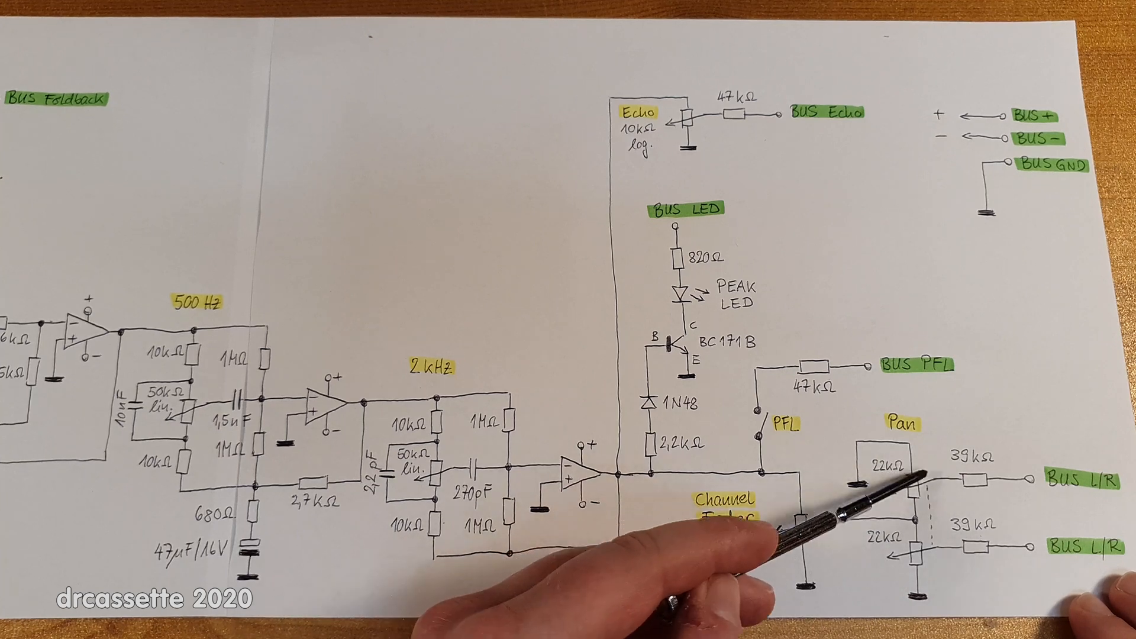